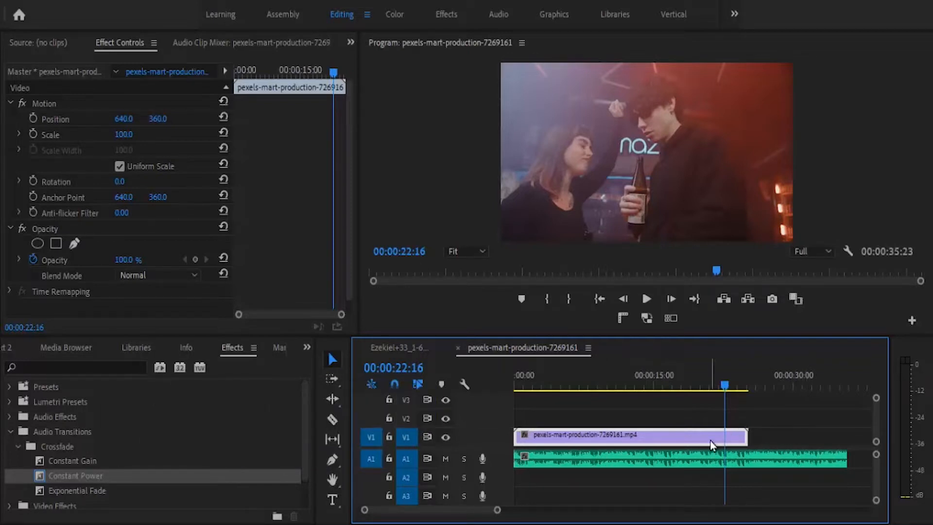
Trim the music to end with the video and razor off its last couple of seconds.
left_click(654, 457)
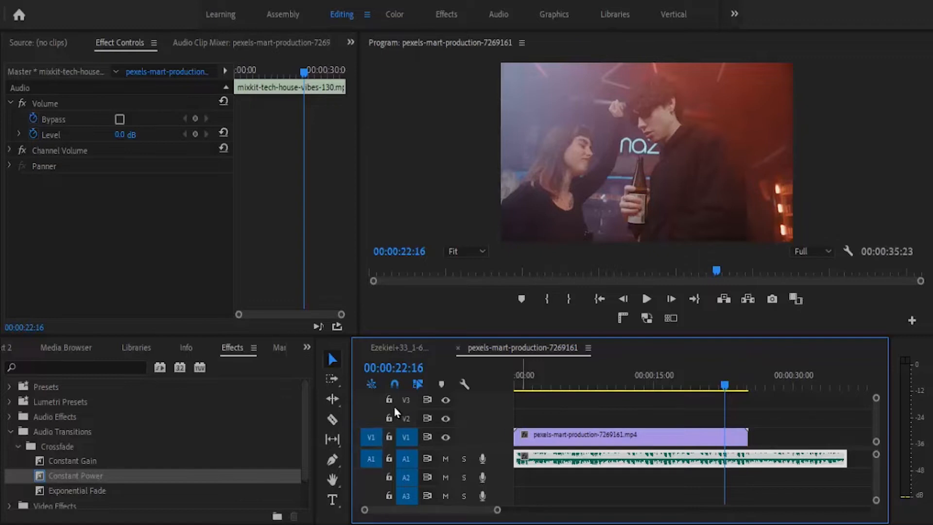
left_click(332, 420)
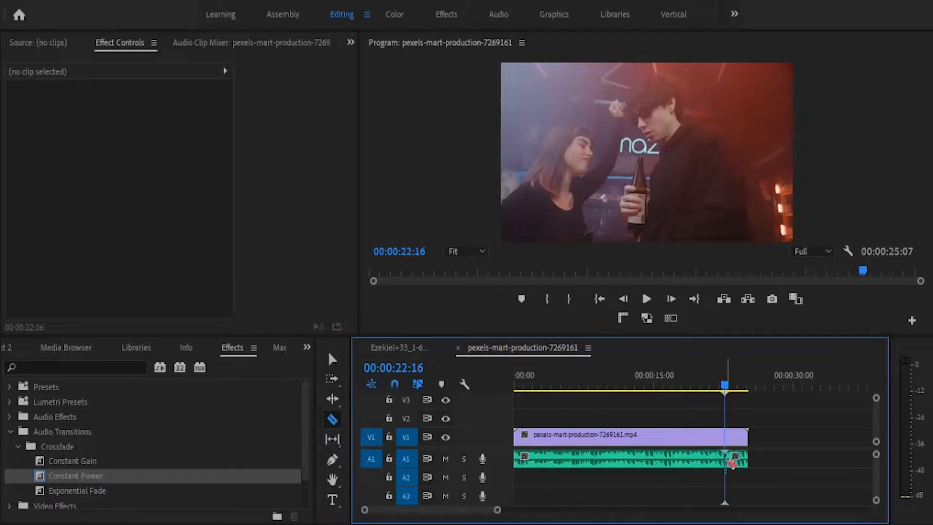
left_click(332, 359)
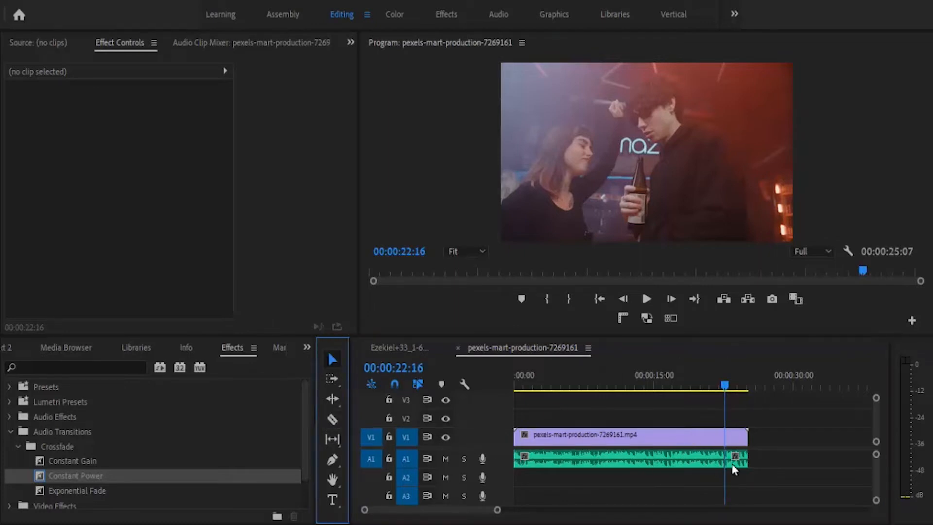
left_click(734, 457)
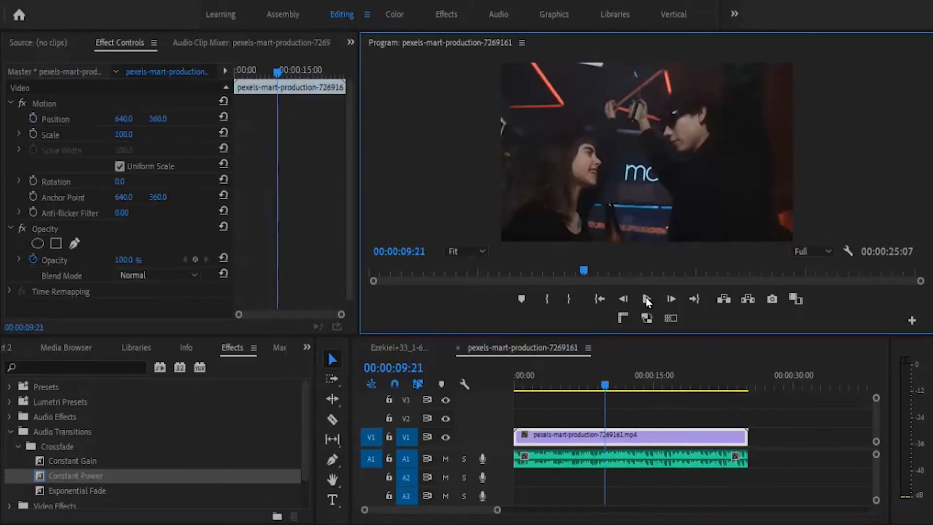
Play back the ending briefly, then park the playhead on the music's short final piece.
left_click(647, 299)
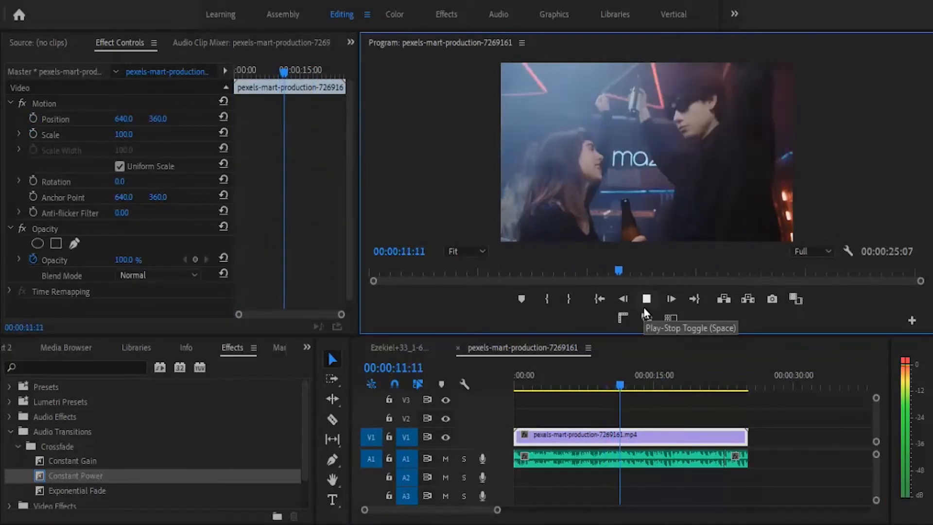
left_click(646, 298)
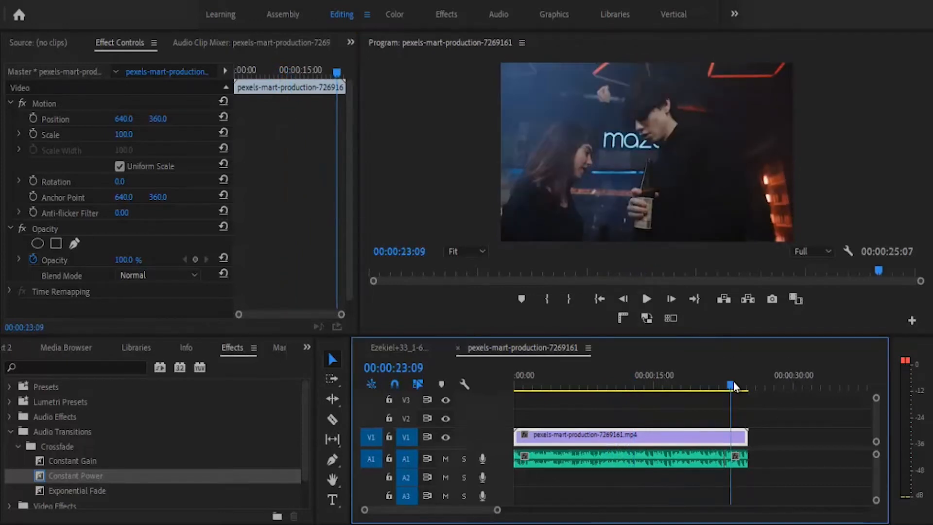
left_click(737, 457)
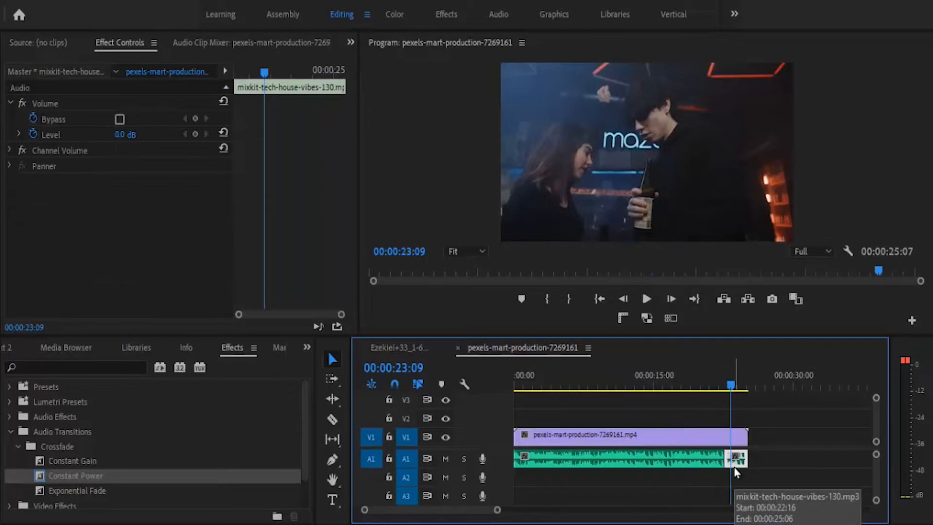
Nest the final music piece as its own sequence named 'reverb'.
right_click(737, 458)
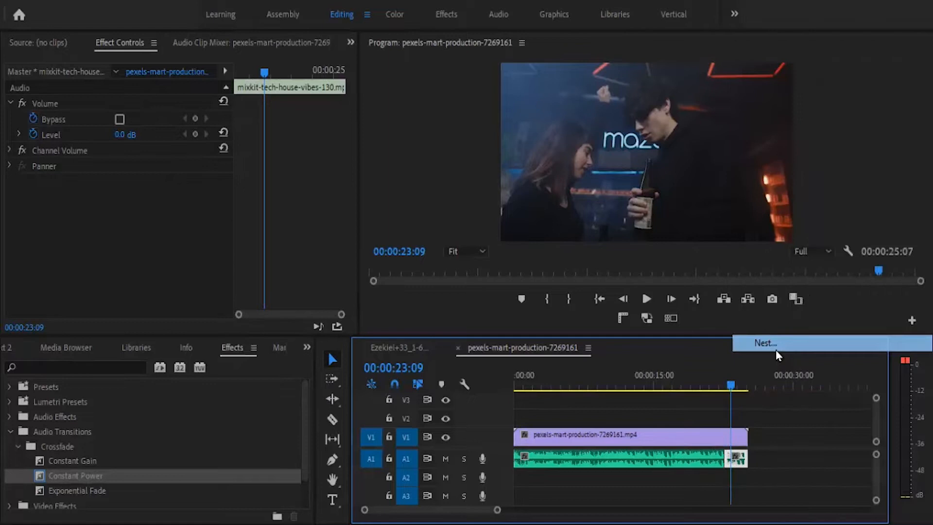
left_click(764, 343)
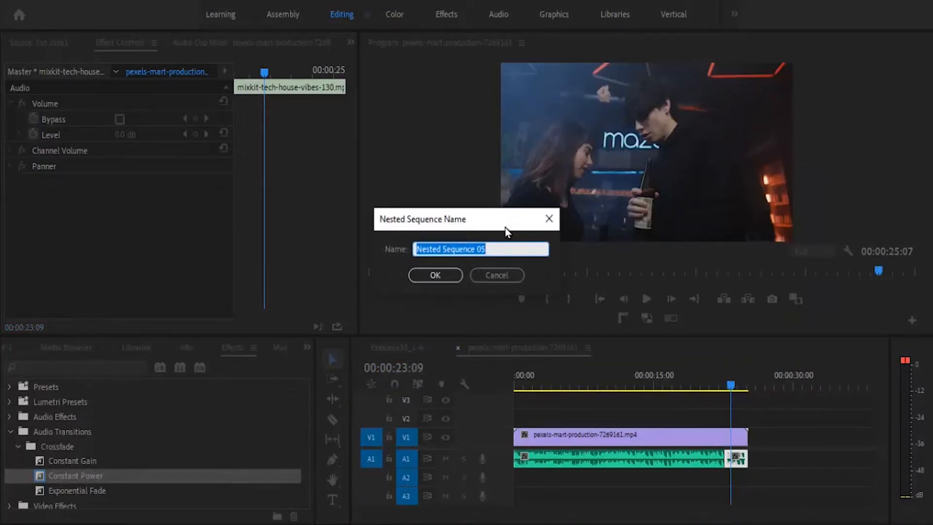
type("reverb")
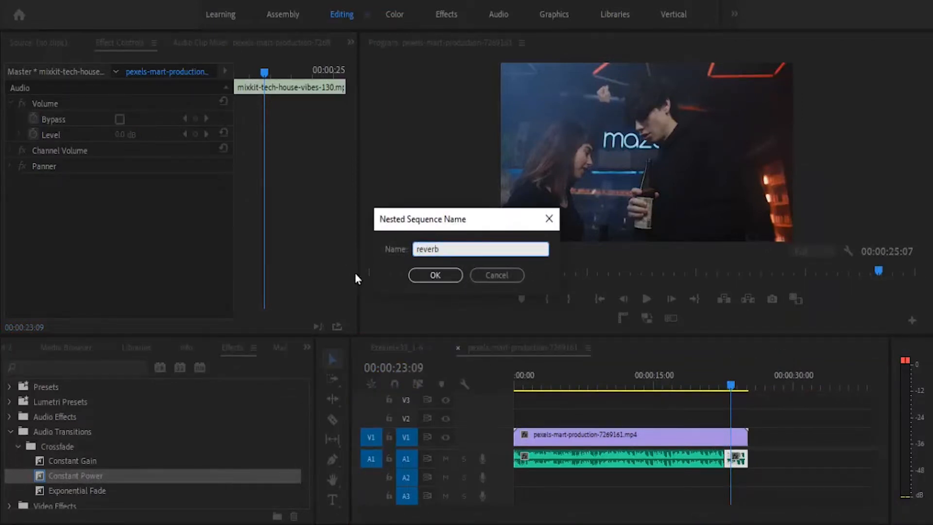
left_click(435, 275)
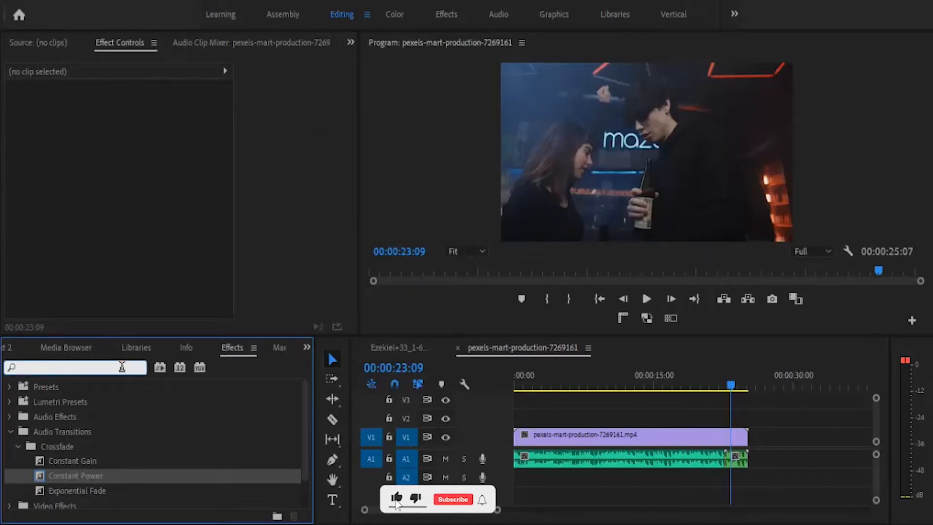
Search the Effects panel for 'studio' and apply Studio Reverb to the nested reverb clip.
type("studio rev")
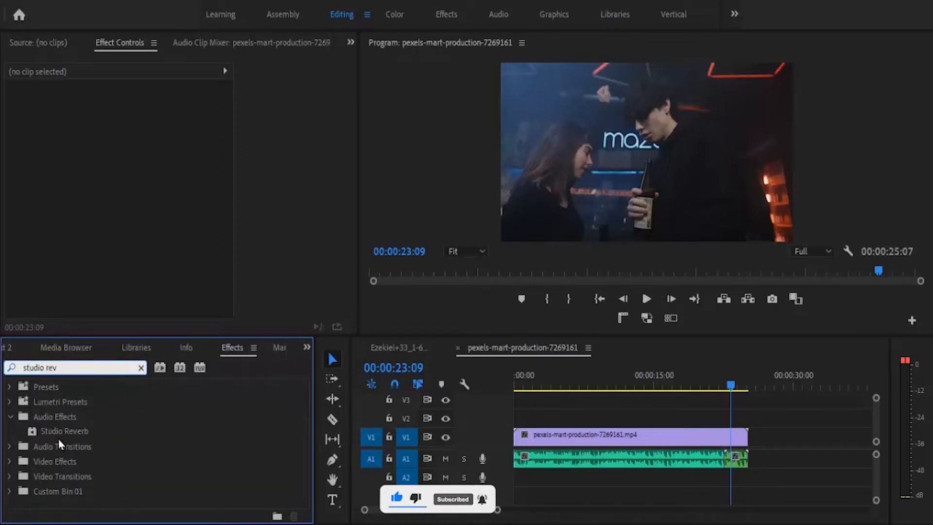
left_click(64, 430)
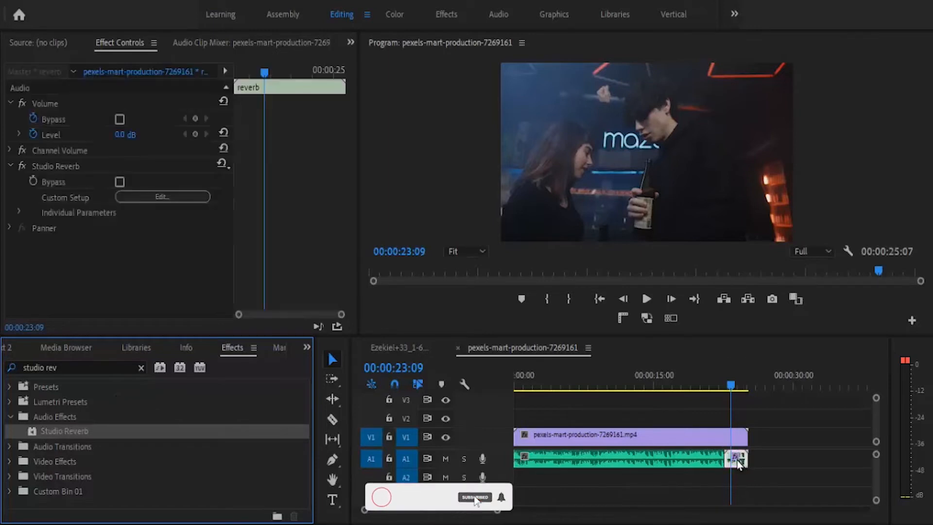
mouse_move(738, 460)
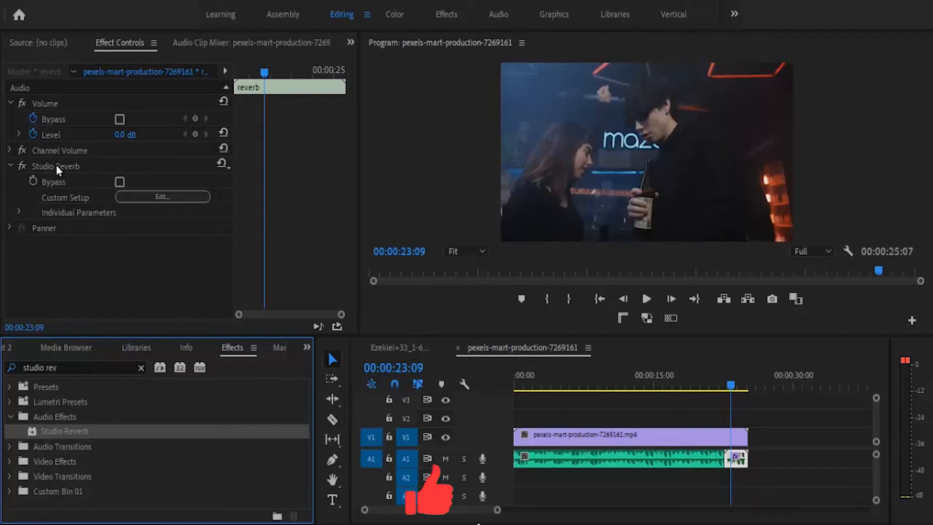
Lengthen the Studio Reverb decay from 2500 ms to about 6,176 ms in its editor.
left_click(162, 197)
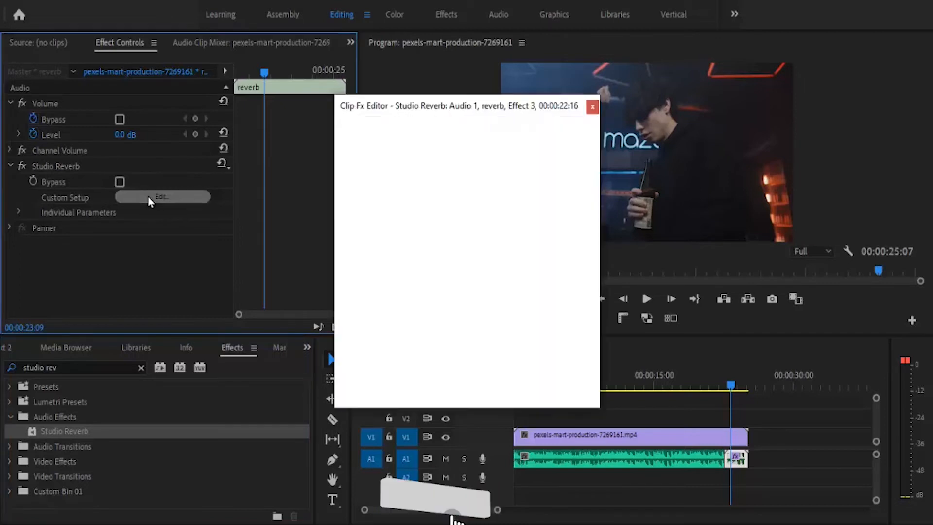
left_click(162, 197)
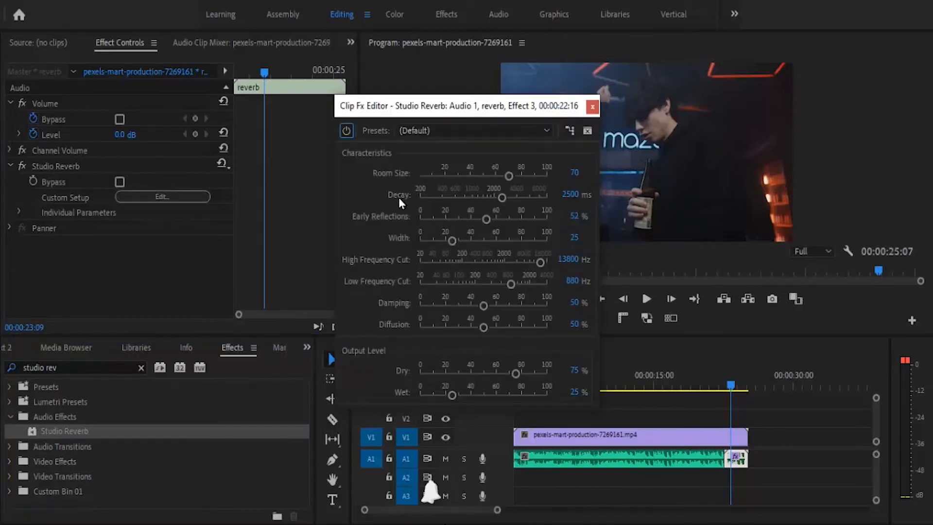
left_click_drag(502, 197, 530, 197)
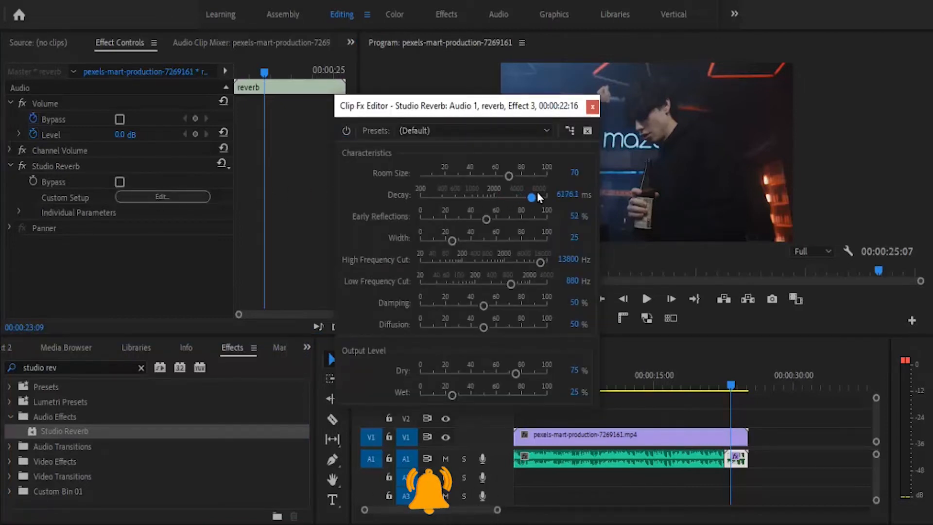
left_click_drag(532, 197, 545, 197)
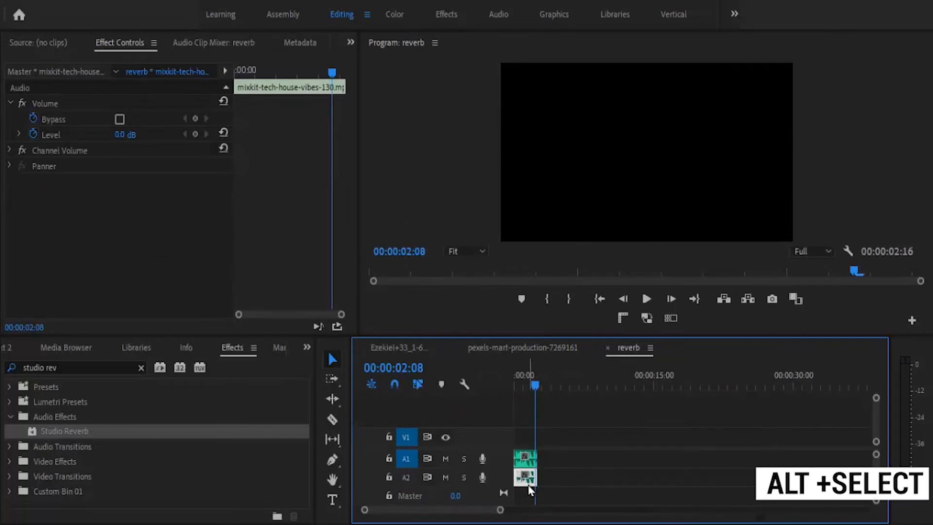
Extend the music inside the nested sequence, then stretch the nested clip well past the video's end.
left_click_drag(526, 476, 714, 476)
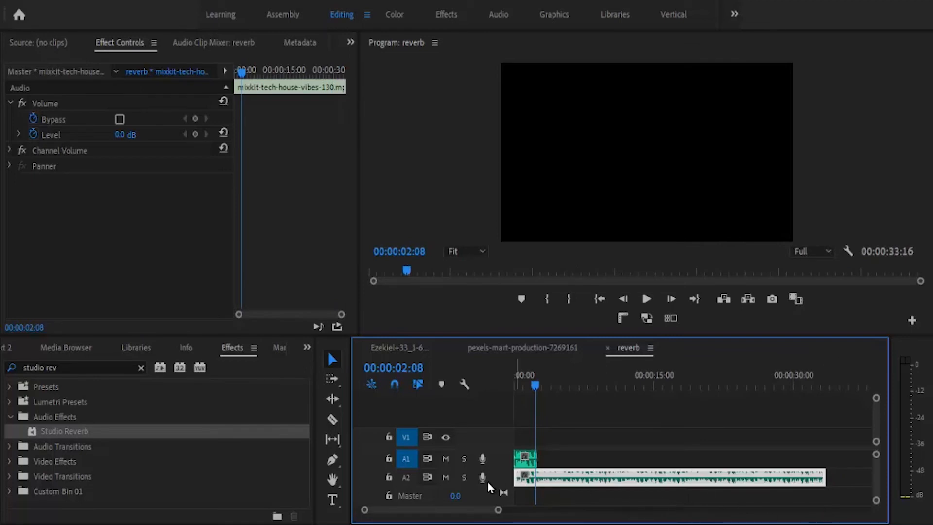
left_click(445, 477)
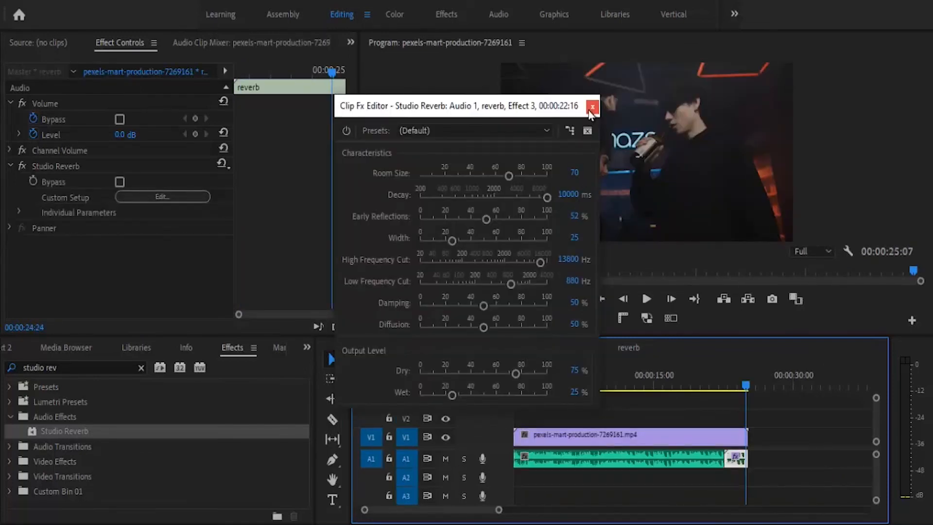
left_click(591, 106)
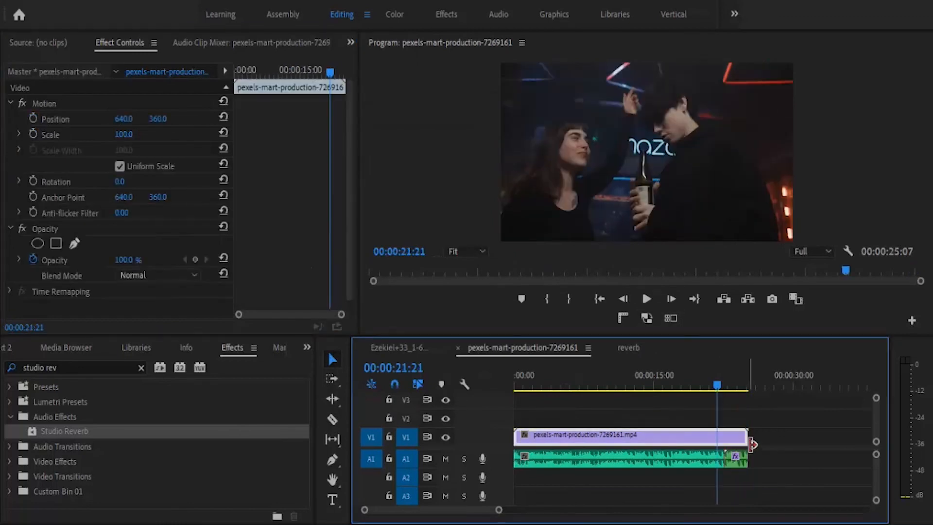
left_click_drag(748, 456, 735, 457)
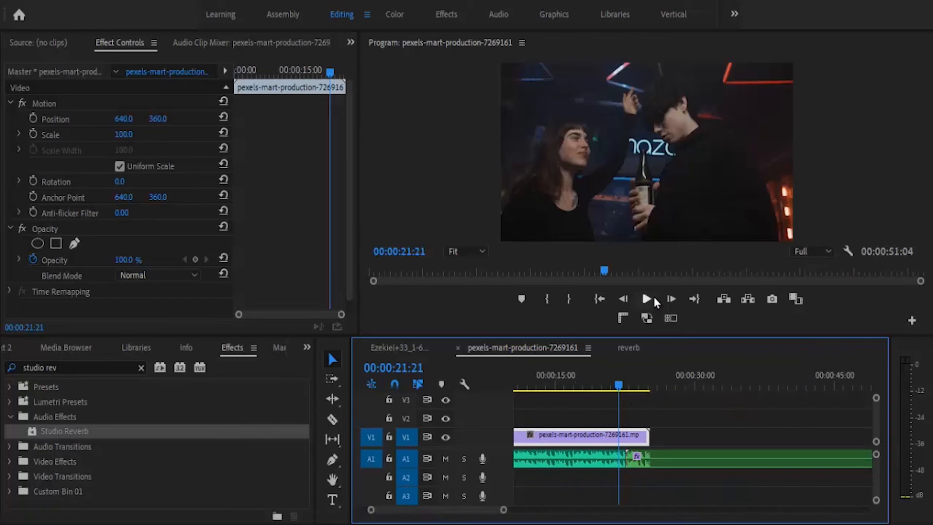
left_click(647, 299)
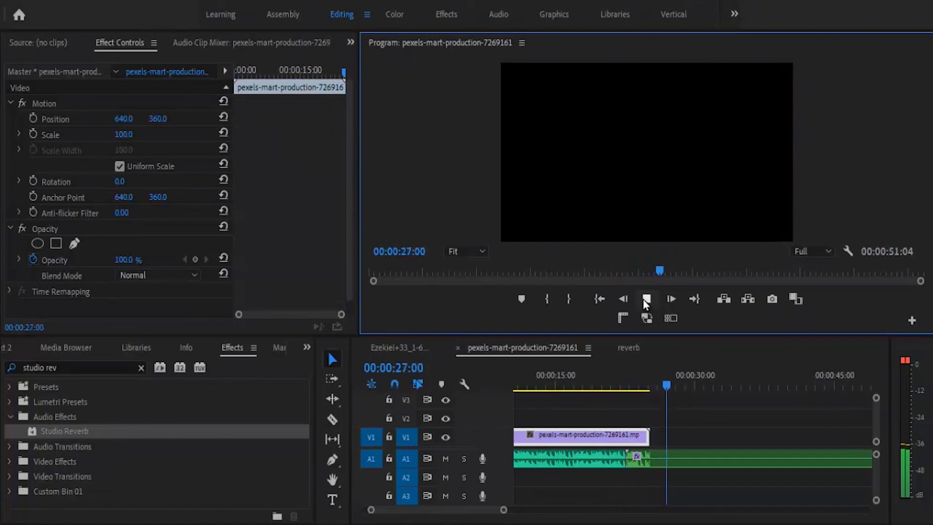
left_click(670, 298)
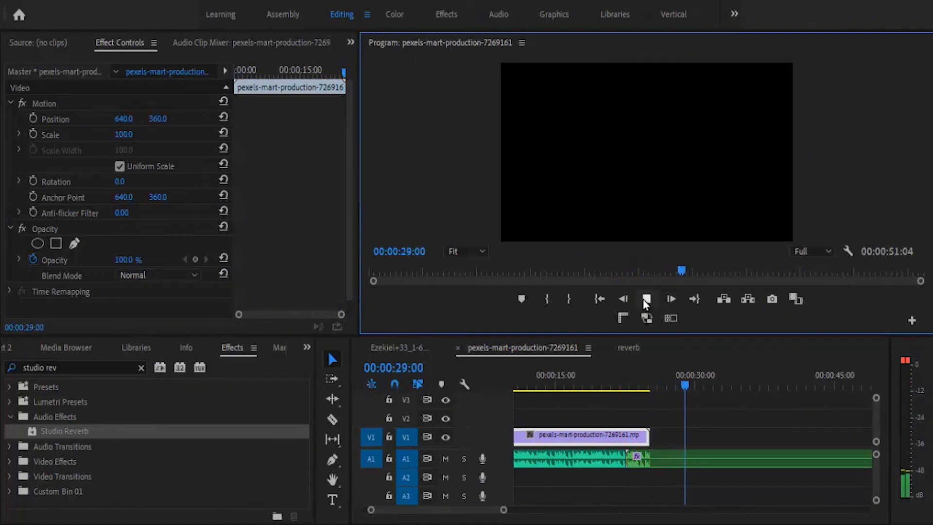